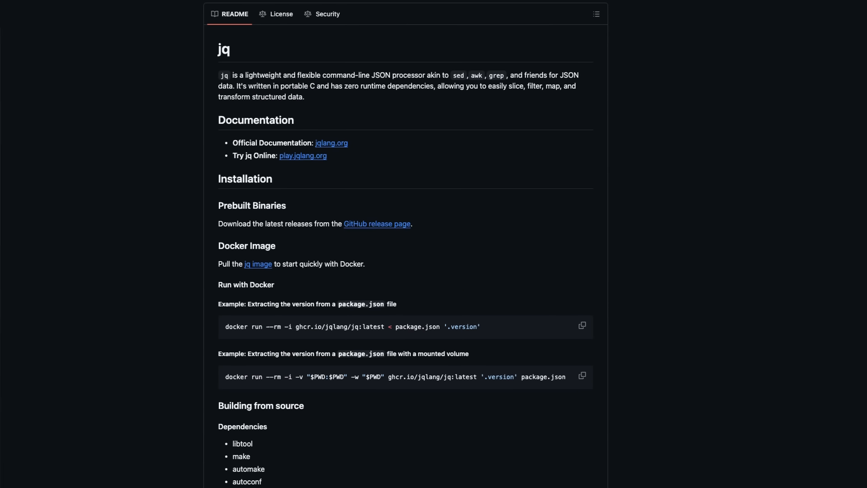
# Scroll the jqlang.org download page's Linux and macOS install options, then return to the terminal
pyautogui.scroll(-3)
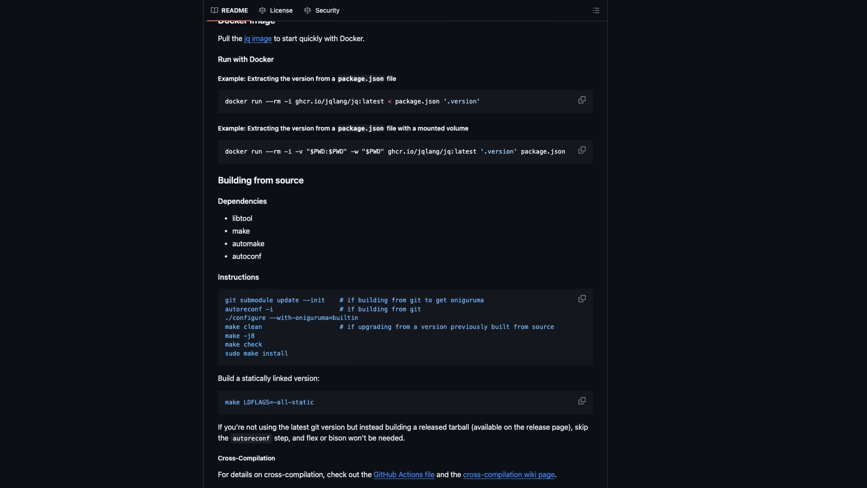
pyautogui.scroll(-3)
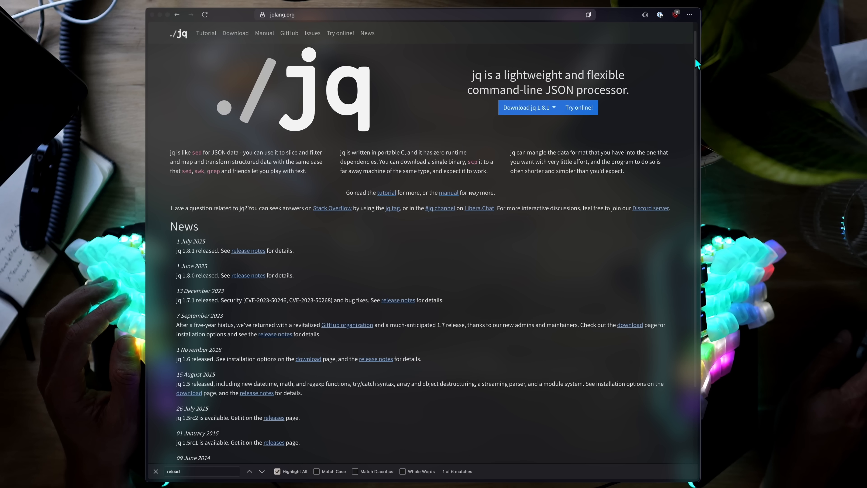
pyautogui.scroll(-3)
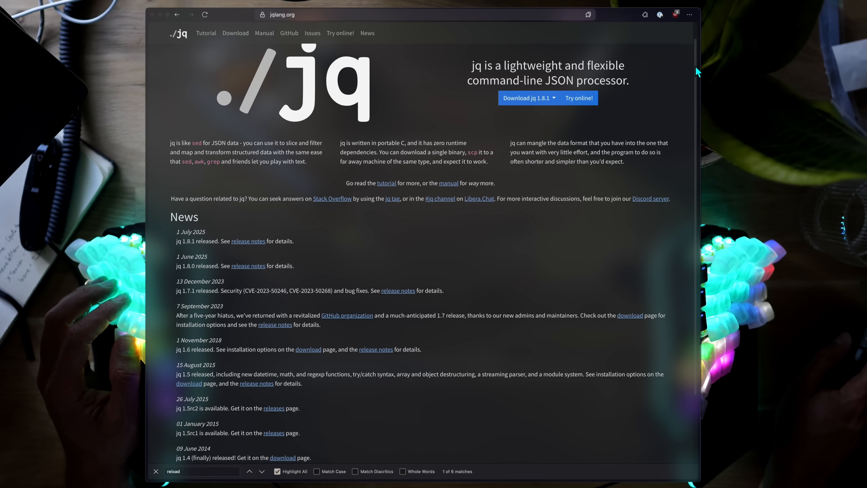
pyautogui.scroll(-3)
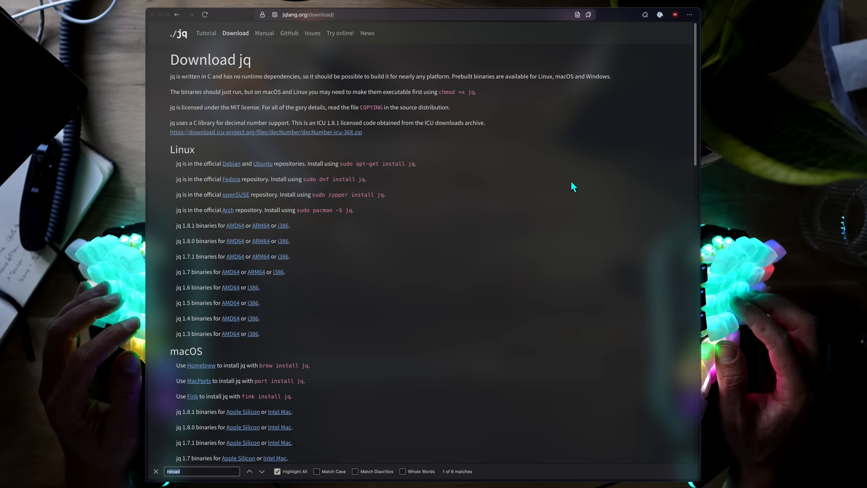
pyautogui.write('br')
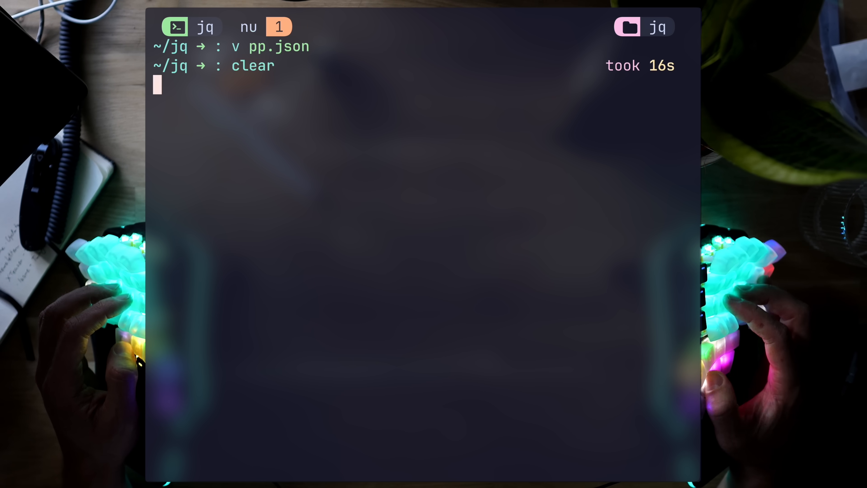
# Run jq '.' on the whole pp.json document, then jq '.team' for its team field
pyautogui.write("jq '.' pp.yaml")
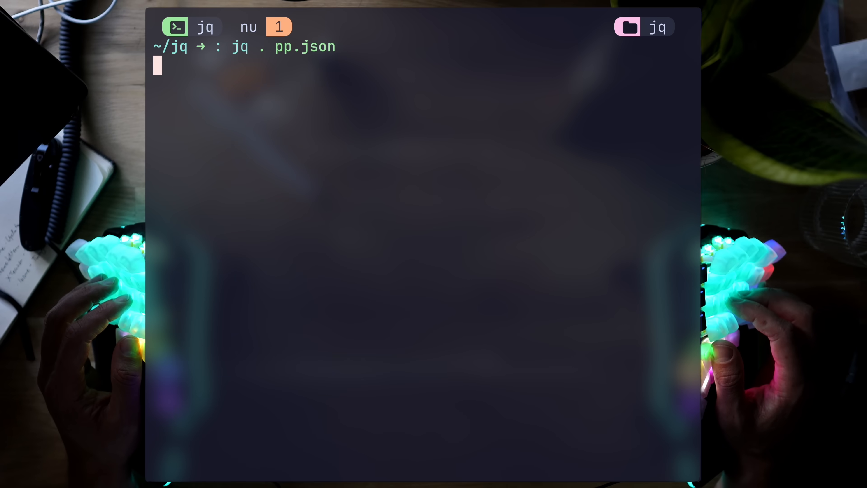
pyautogui.press('Enter')
pyautogui.write("jq '.team' pp.json")
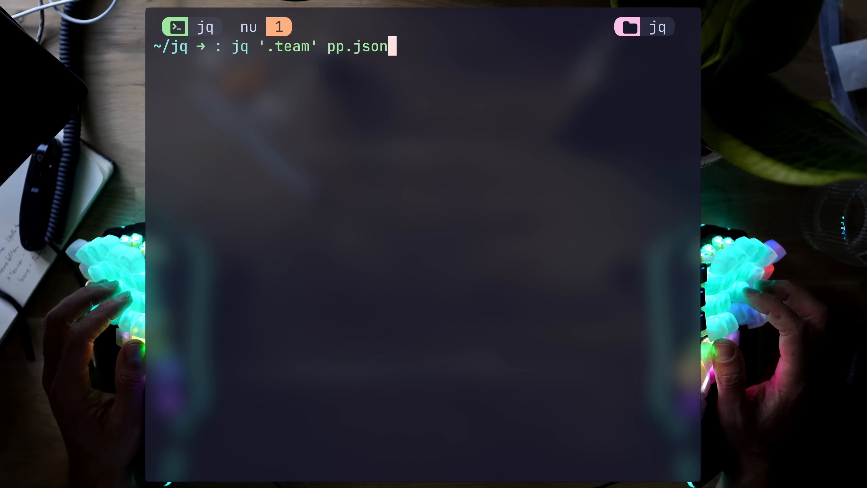
pyautogui.press('Enter')
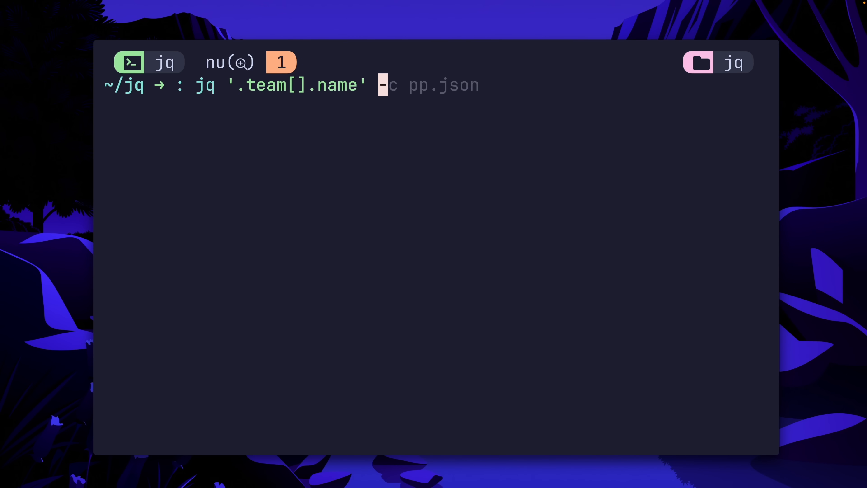
# List the three team member names with jq '.team[].name' pp.json, then rerun it with jq -r from history
pyautogui.press('Enter')
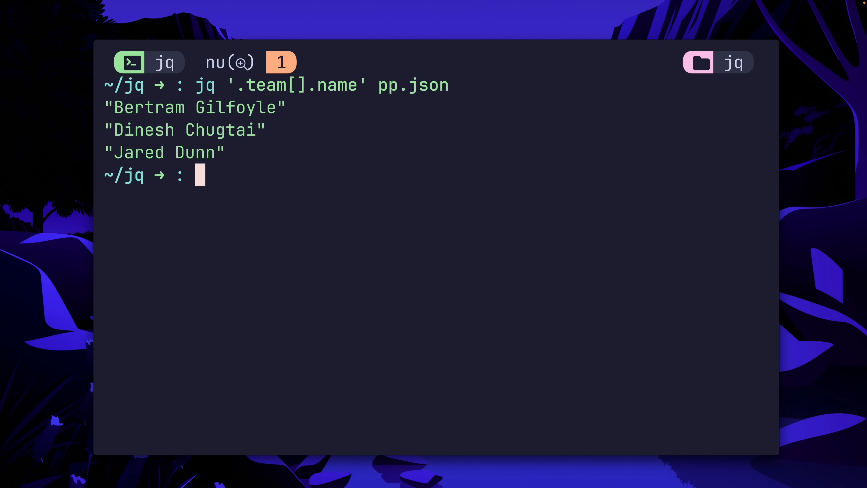
pyautogui.write('jq -r')
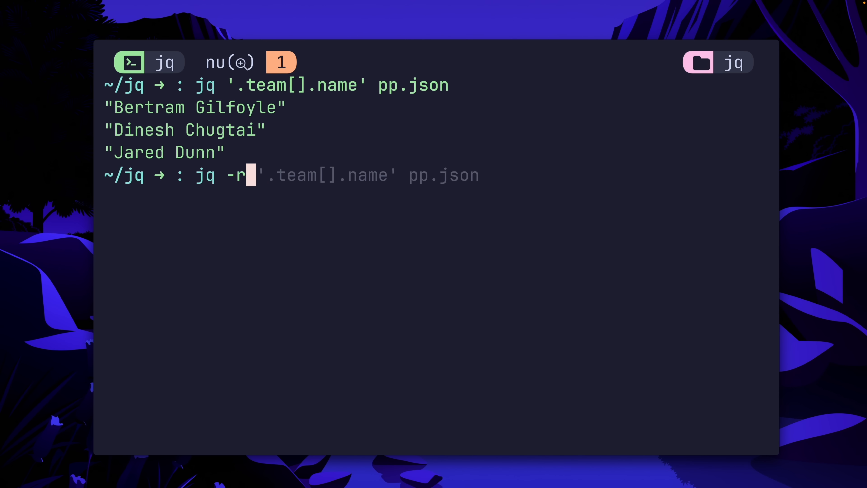
pyautogui.press('Enter')
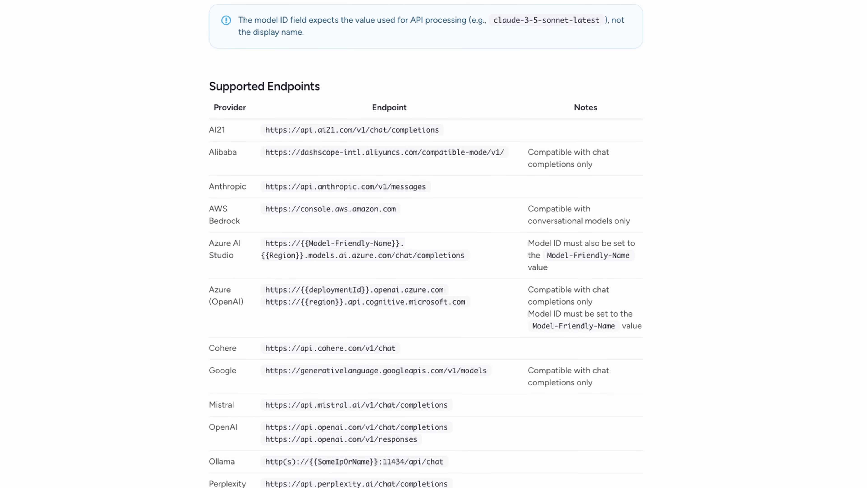
# Scroll through the Airia endpoints docs, security page and the All Agents community listing
pyautogui.scroll(-3)
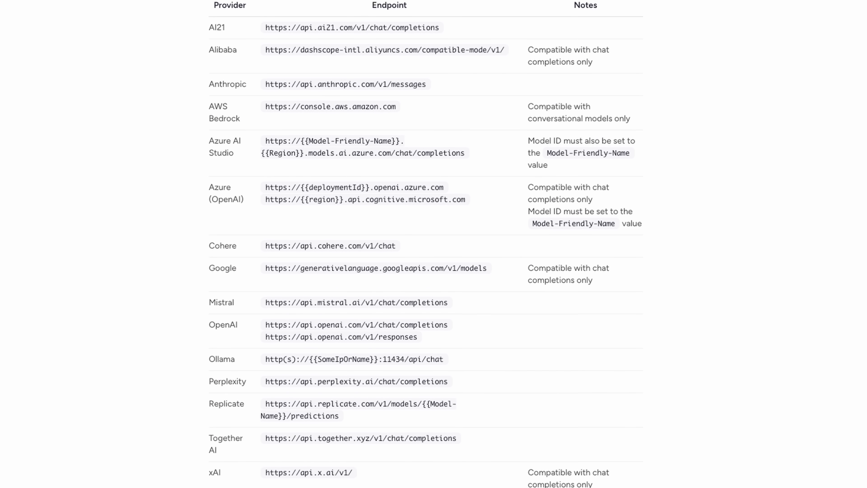
pyautogui.scroll(-3)
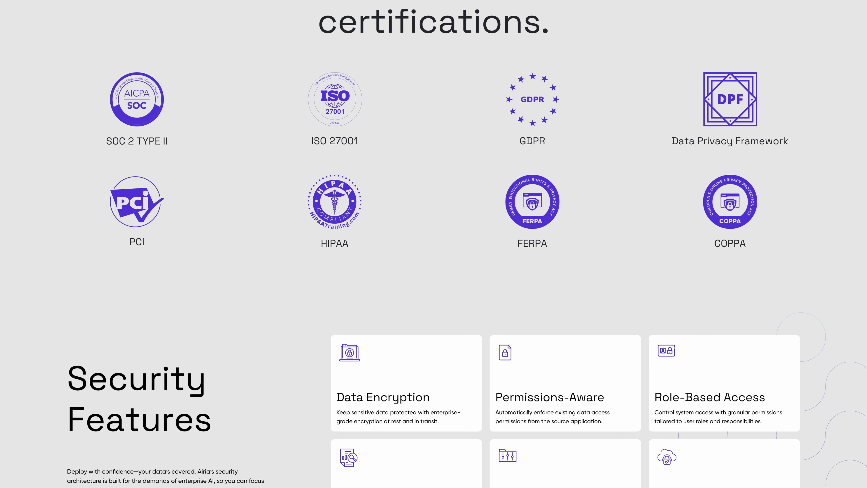
pyautogui.scroll(-3)
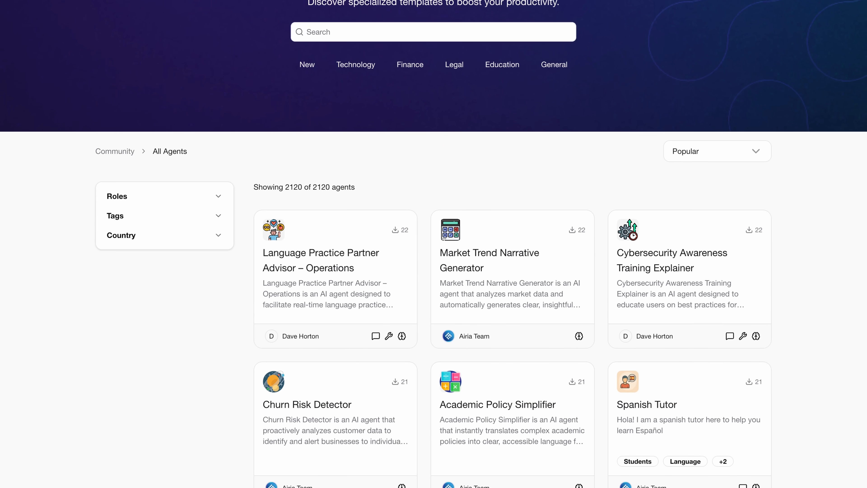
pyautogui.scroll(-3)
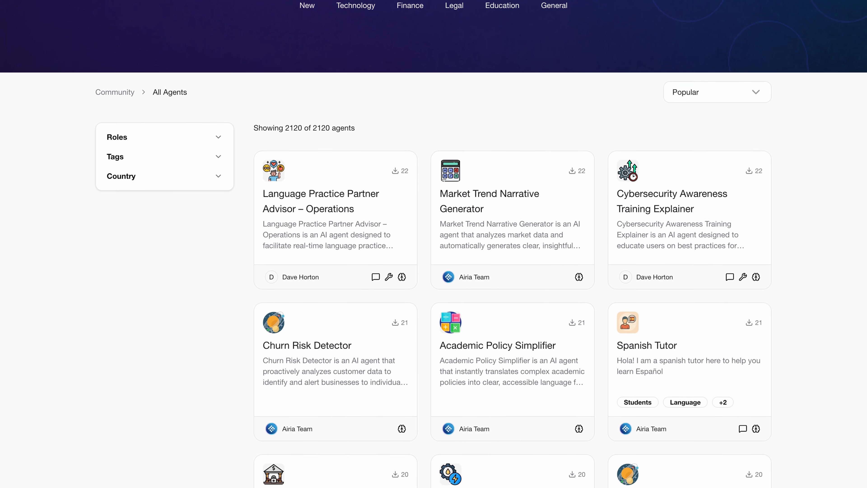
pyautogui.scroll(-3)
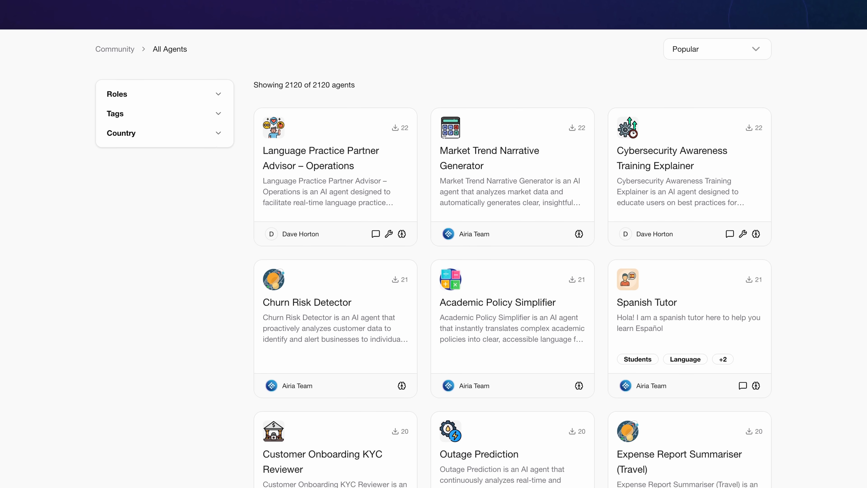
pyautogui.scroll(-3)
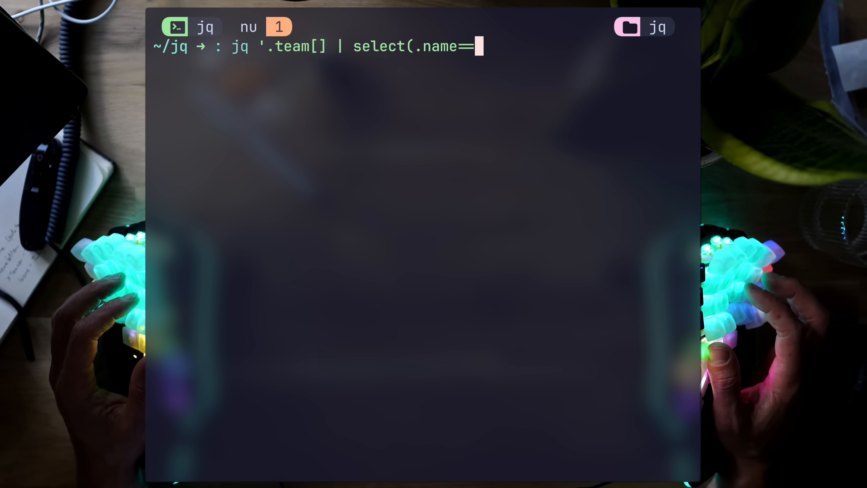
# Query pp.json for "Jared Dunn", a {name, theycando: skills} object, and members whose skills include "code"
pyautogui.write('"Jared Dunn")\'')
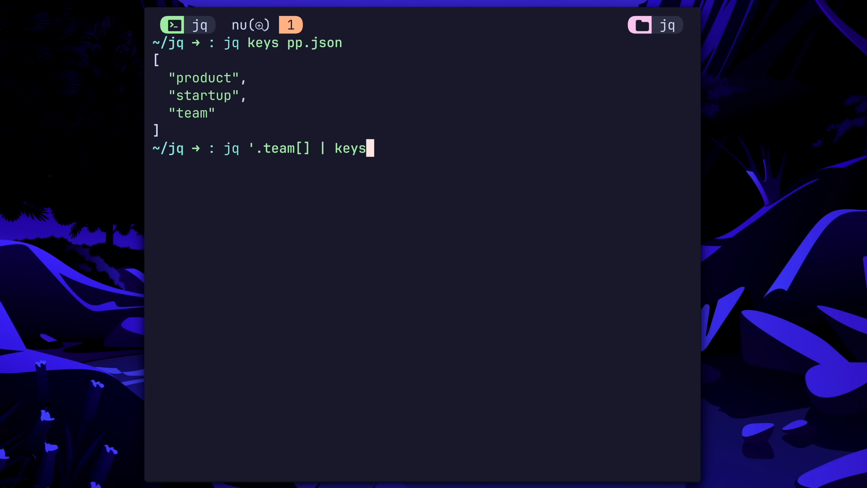
pyautogui.write("' pp.js")
pyautogui.write("jq '{person")
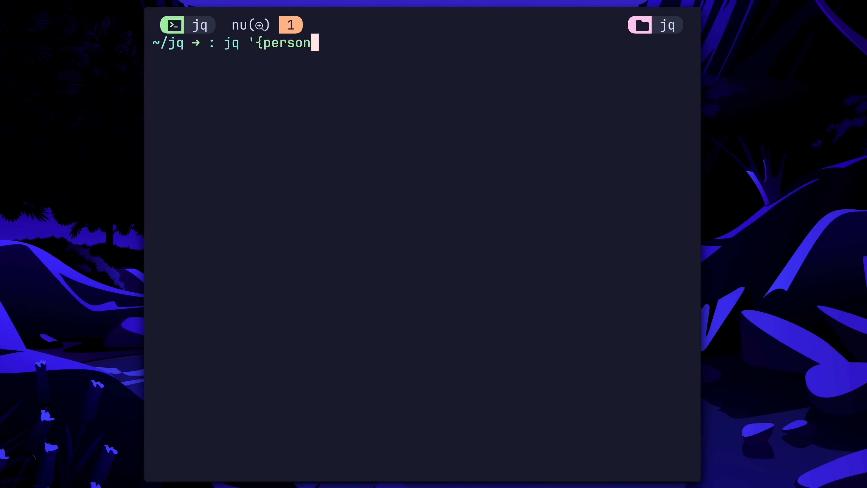
pyautogui.write(': .team[].name')
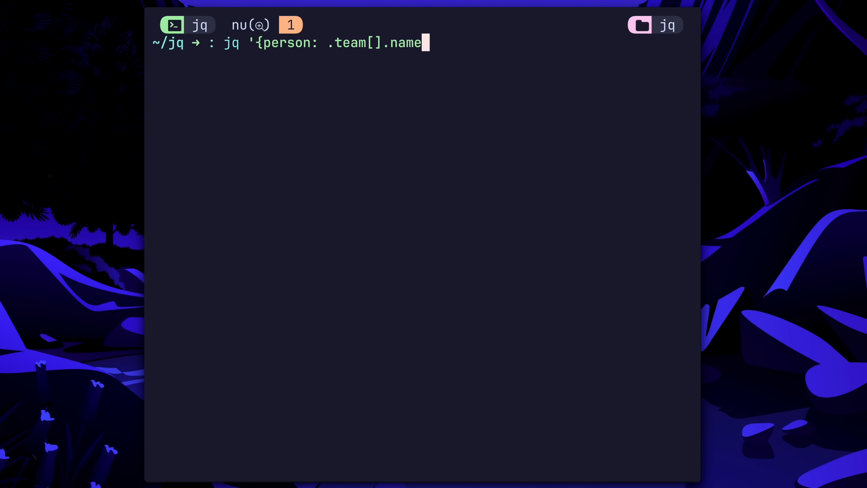
pyautogui.write(', theycando')
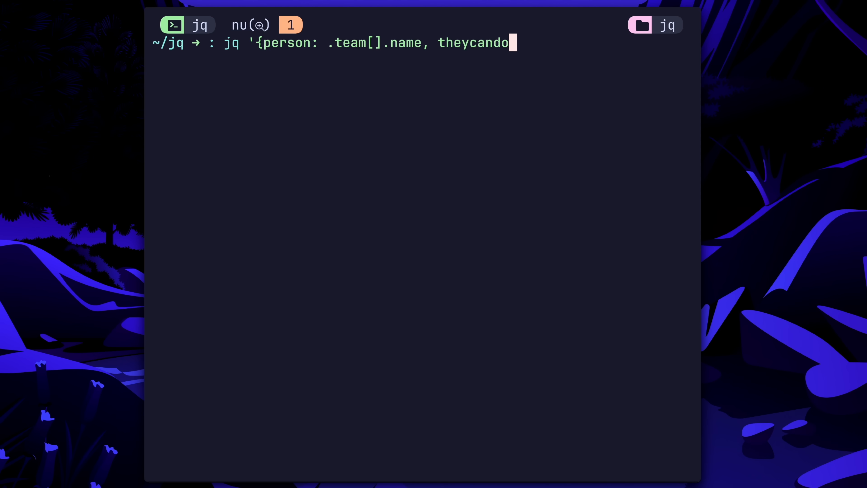
pyautogui.write(': .team[].skills[')
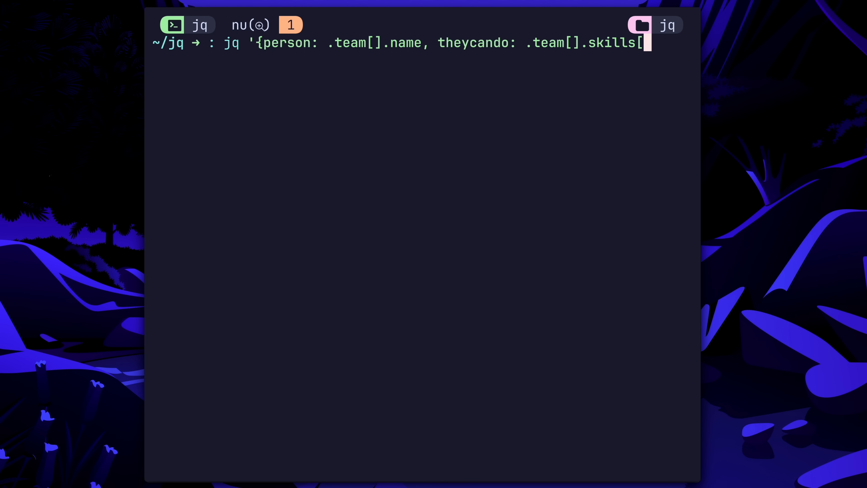
pyautogui.press('Enter')
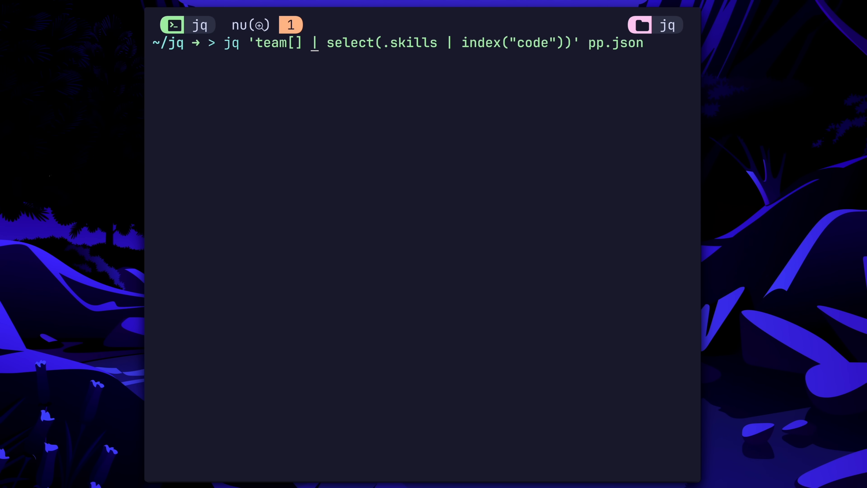
pyautogui.press('Enter')
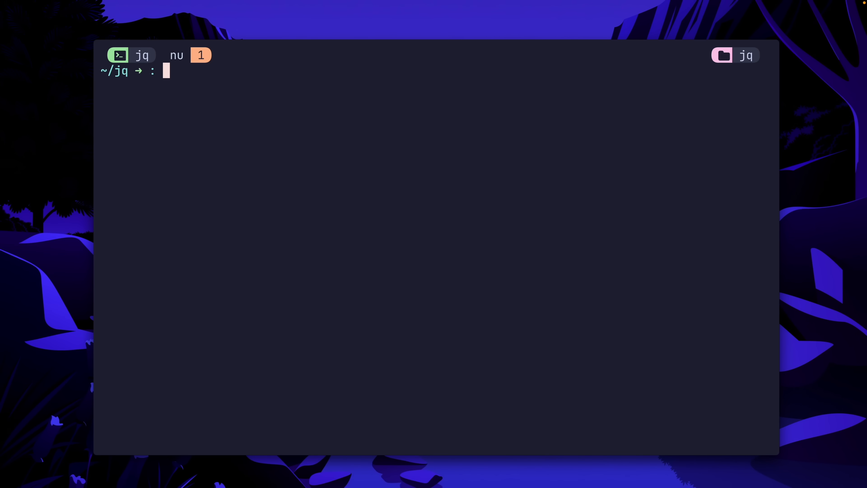
# Page through raw logs.json with cat piped into less, then quit the pager
pyautogui.write('cat logs.json')
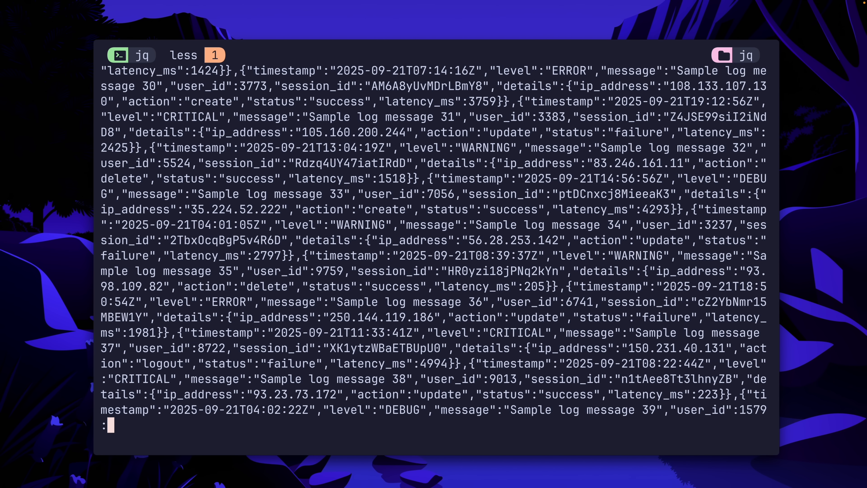
pyautogui.scroll(-3)
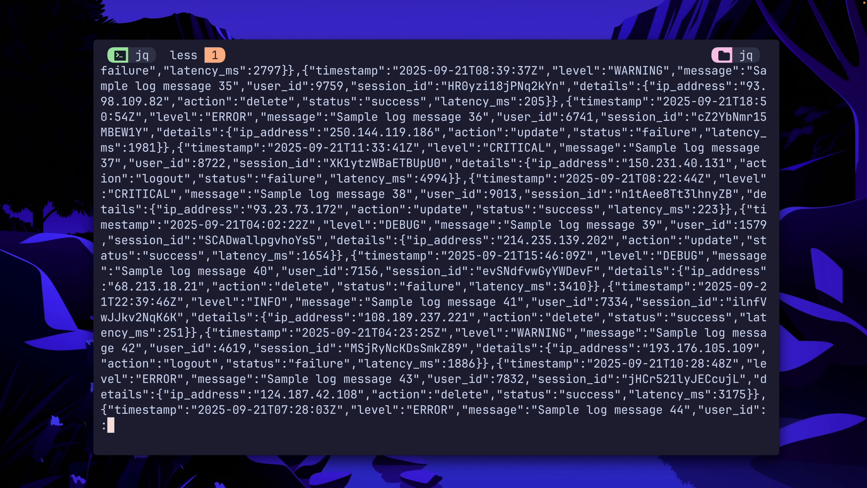
pyautogui.press('q')
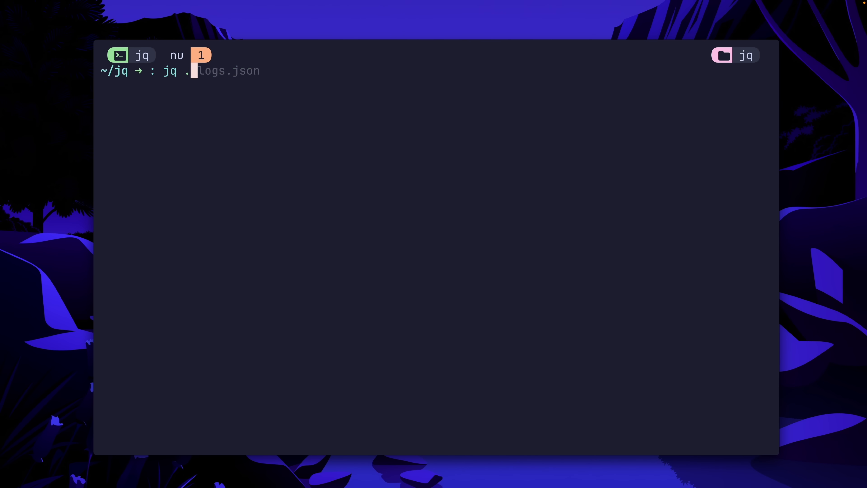
# Pretty-print logs.json with jq and count the formatted output at 6502 lines via wc -l
pyautogui.press('Enter')
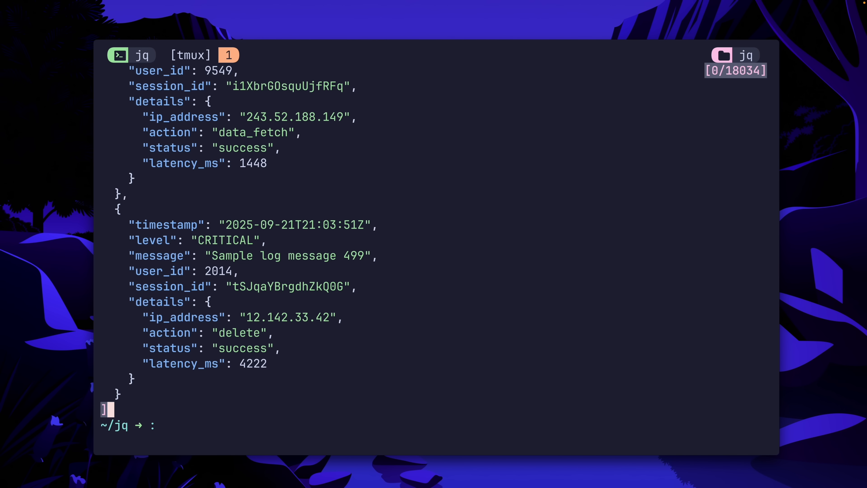
pyautogui.write('jq . logs.json | wc -l')
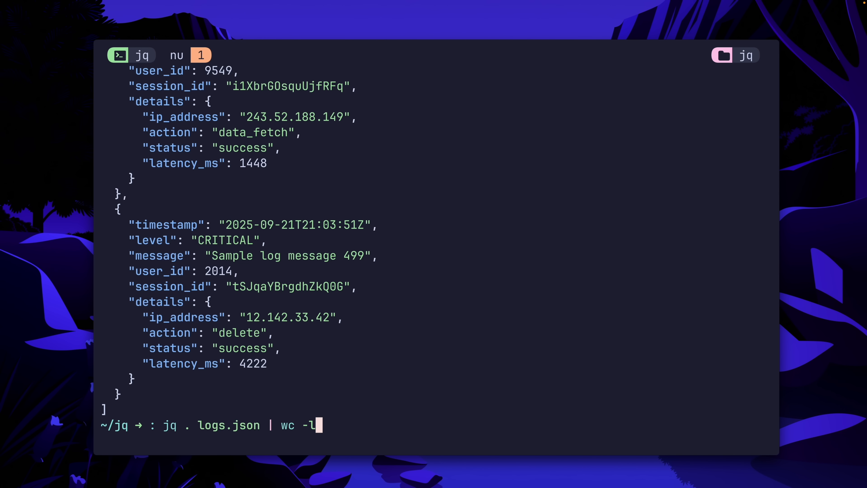
pyautogui.press('Enter')
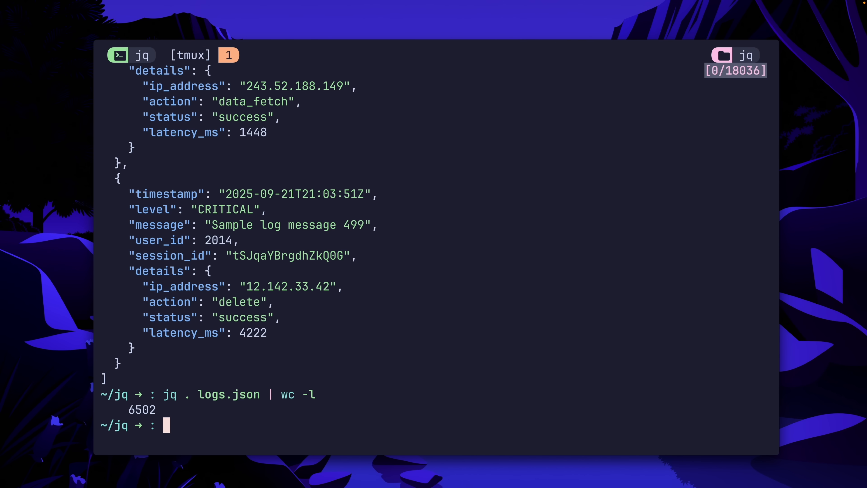
pyautogui.doubleClick(143, 410)
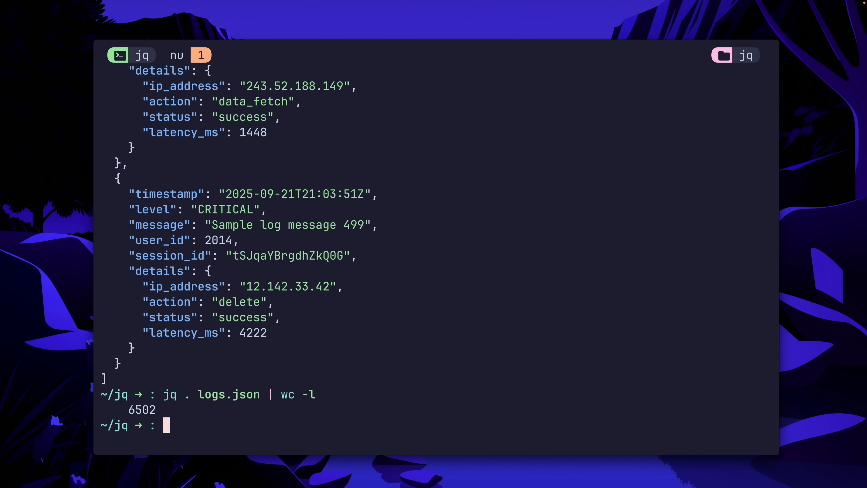
pyautogui.write("jq '.[0] | keys' logs.json")
pyautogui.write("jq '.[0]' logs.json")
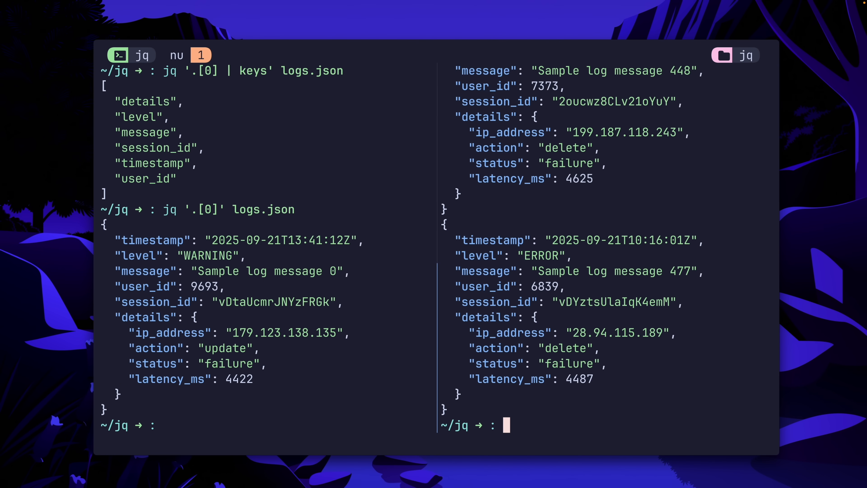
# Enter a jq select on .details.latency_ms > 4422 for logs.json piped to wc -l
pyautogui.write("jq '.[] | select(.details.latency_ms > 4422)' logs.json | wc -l")
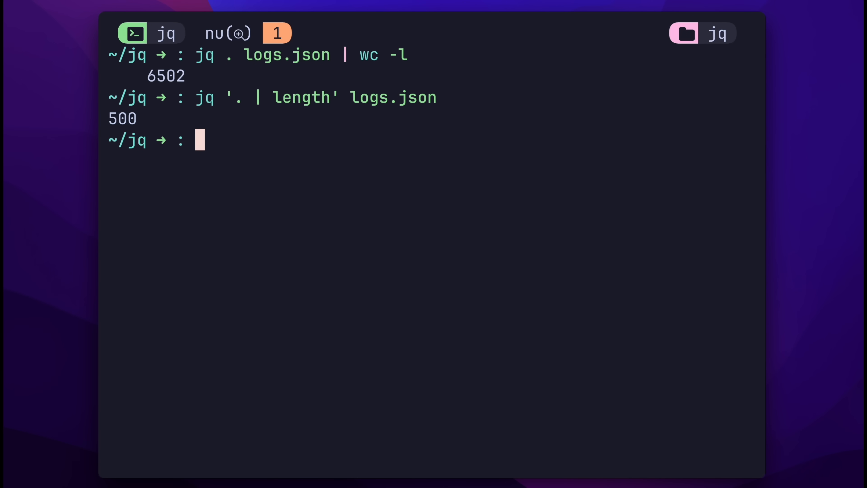
# Count logs.json entries with latency_ms above 4422 using jq select piped to length
pyautogui.write("jq '.[] | select(.details.latency_ms > 4422) |' logs.json")
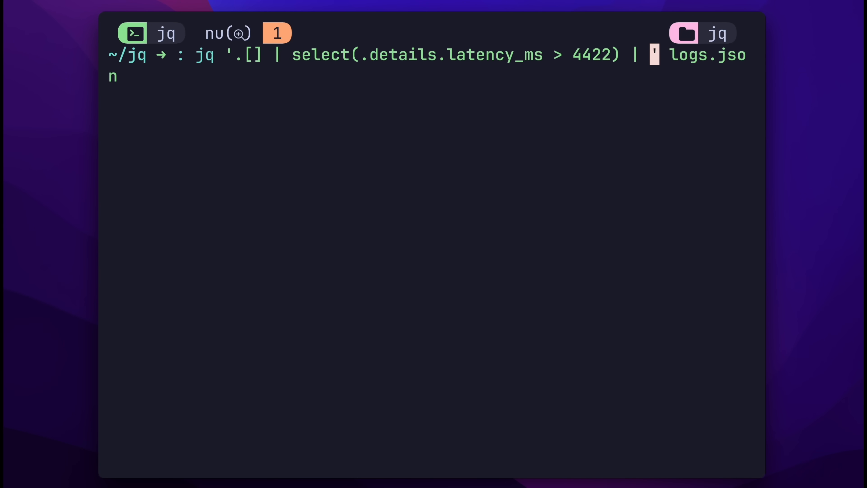
pyautogui.write('length')
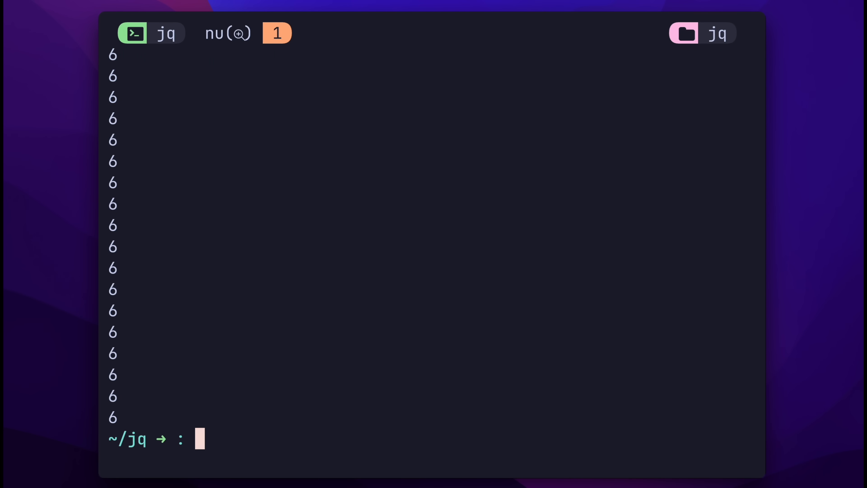
pyautogui.write("jq '.[] | select(.details.latency_ms > 4422) | length' logs.json")
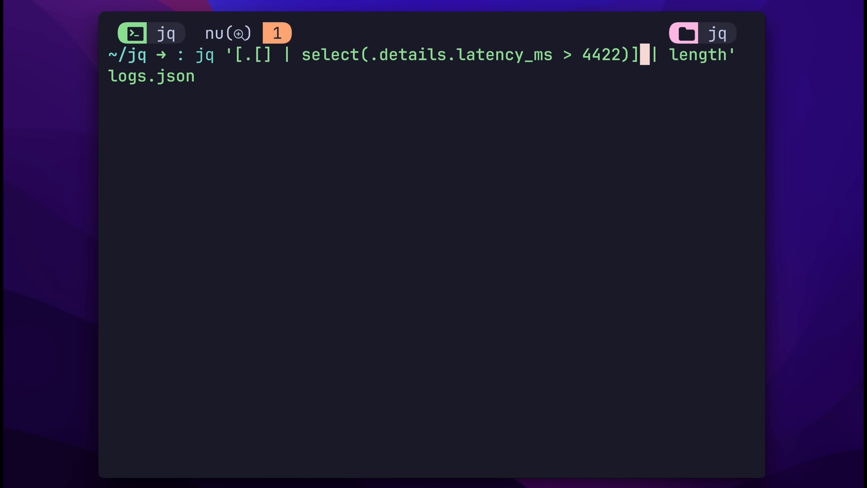
pyautogui.press('Enter')
pyautogui.write("jq '.[] | select(.lev)' logs.json")
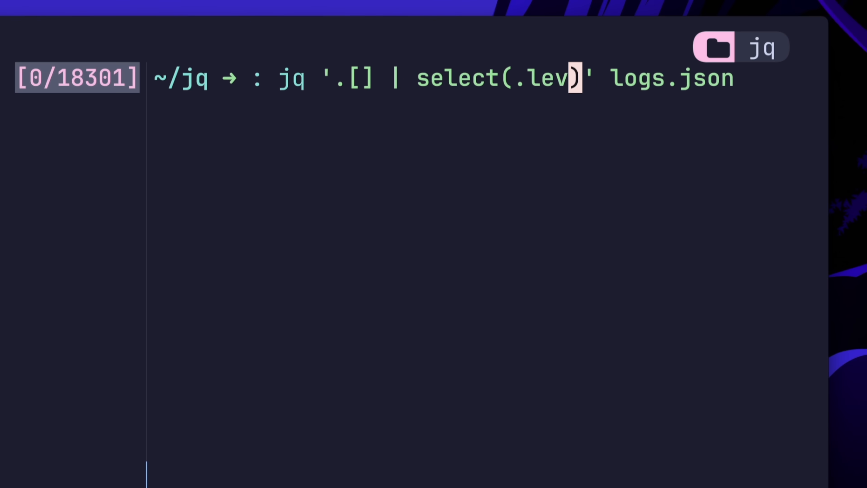
# List logs.json entries whose level is "WARNING" with jq select, starting a pipe to wc
pyautogui.write('el == "')
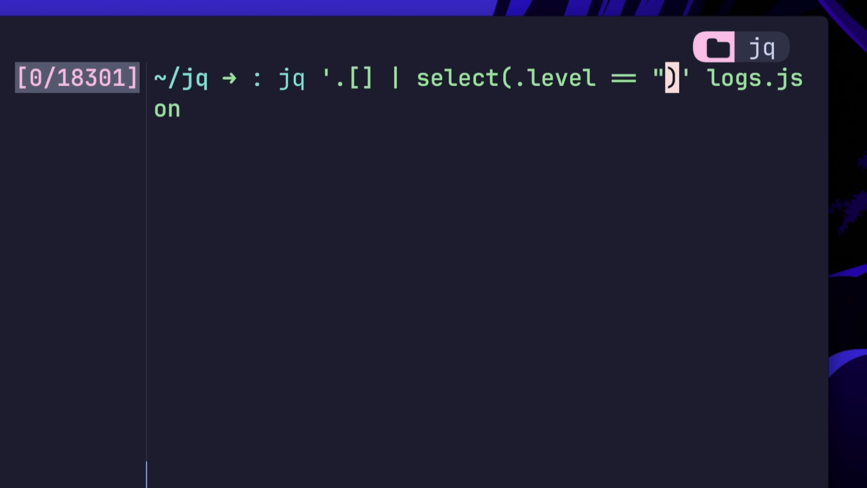
pyautogui.write('WARNING')
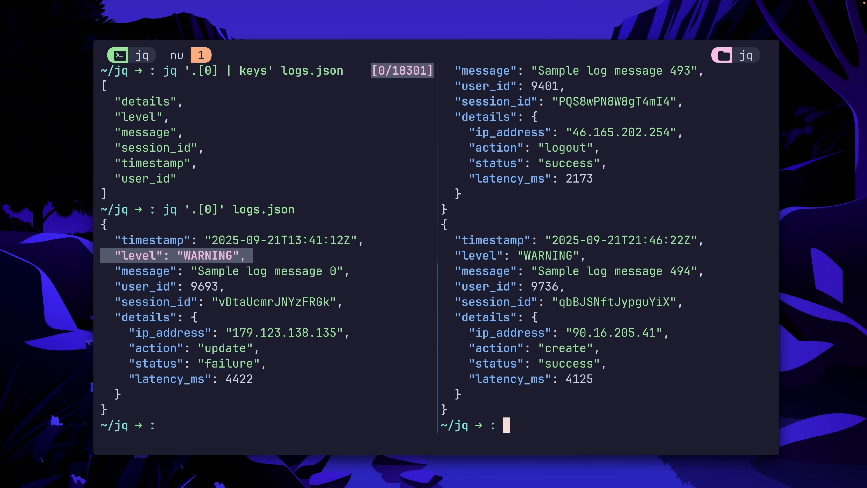
pyautogui.write('jq \'.[] | select(.level == "WARNING")\' logs.json')
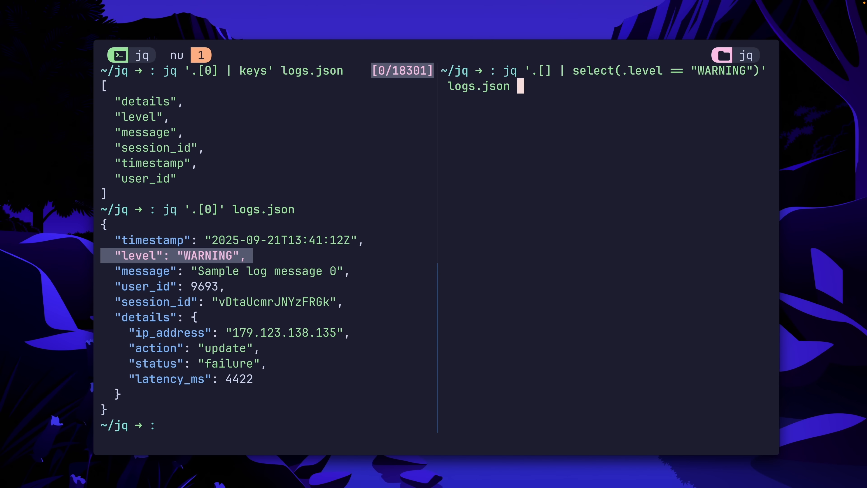
pyautogui.write('| wc -')
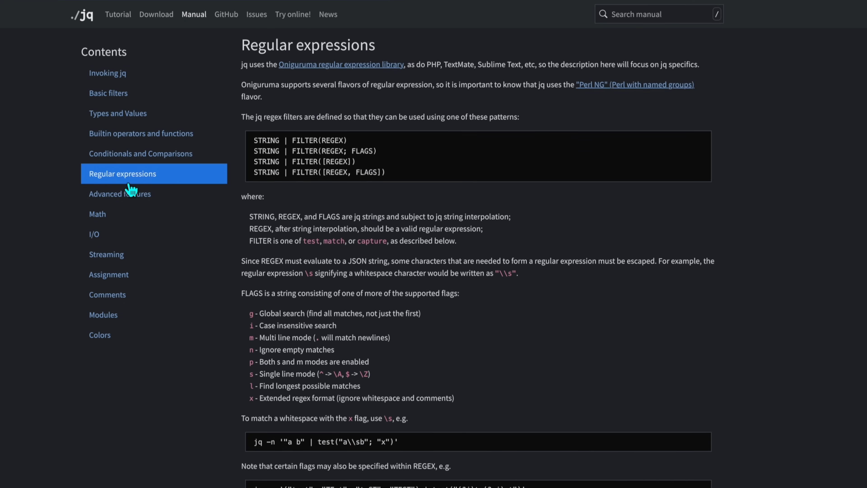
# Jump through the manual's Advanced features, Math and Assignment sections via the sidebar
pyautogui.click(120, 194)
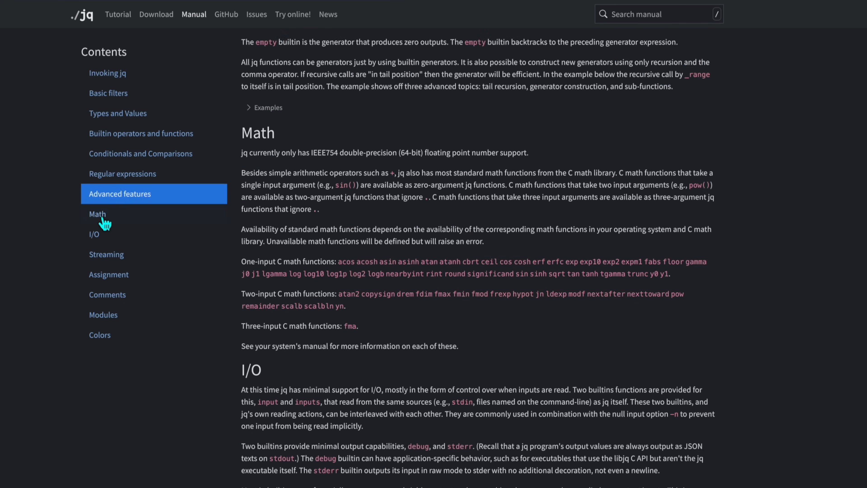
pyautogui.click(97, 214)
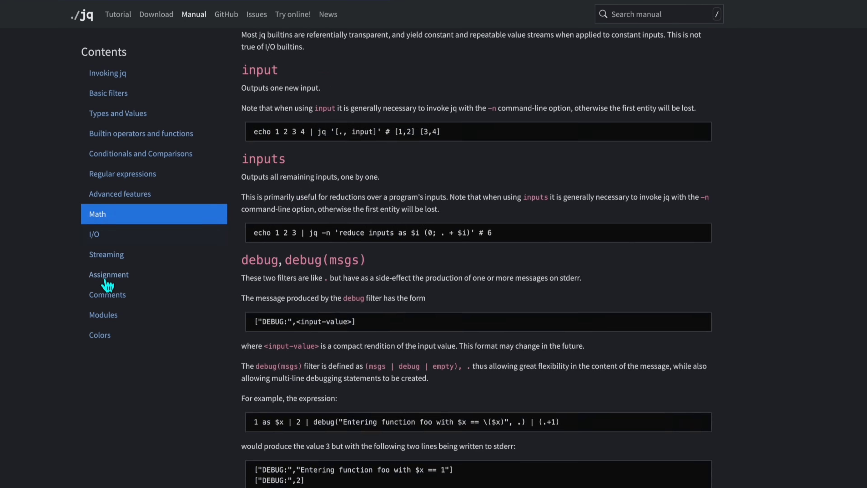
pyautogui.click(108, 275)
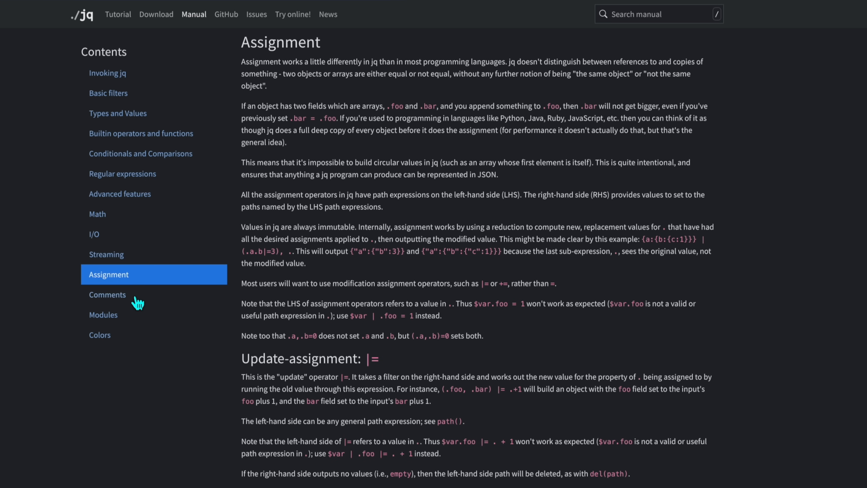
pyautogui.click(108, 295)
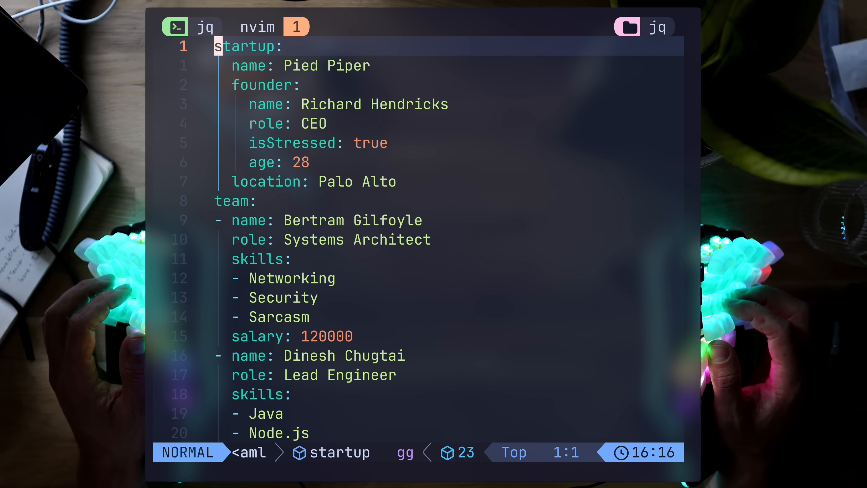
# Jump within the pp.json YAML conversion opened in Neovim
pyautogui.press('G')
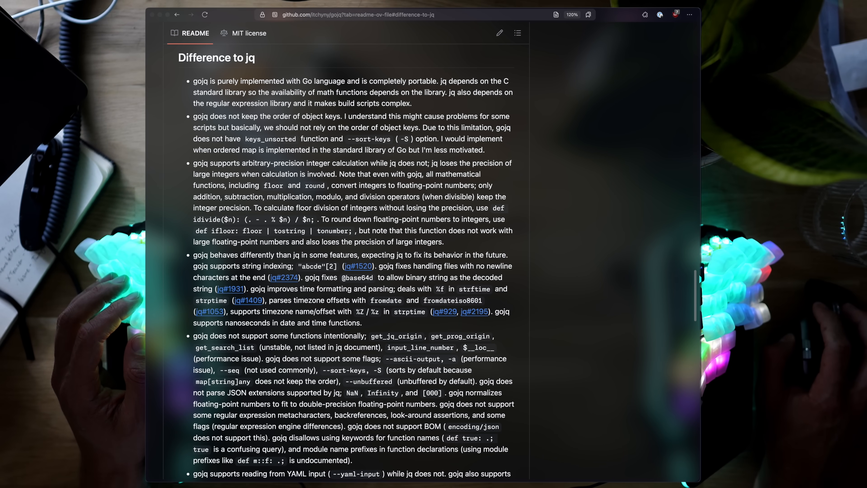
# Scroll the gojq README, then the yq README down to its Quick Usage Guide
pyautogui.scroll(-3)
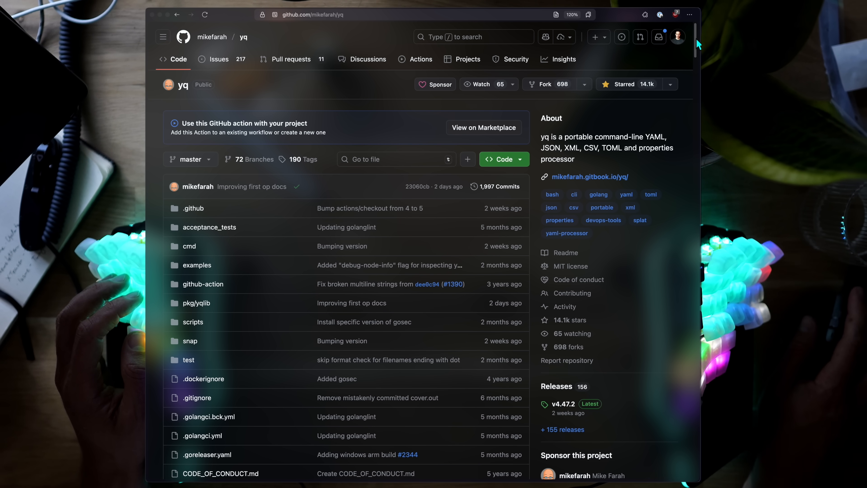
pyautogui.scroll(-3)
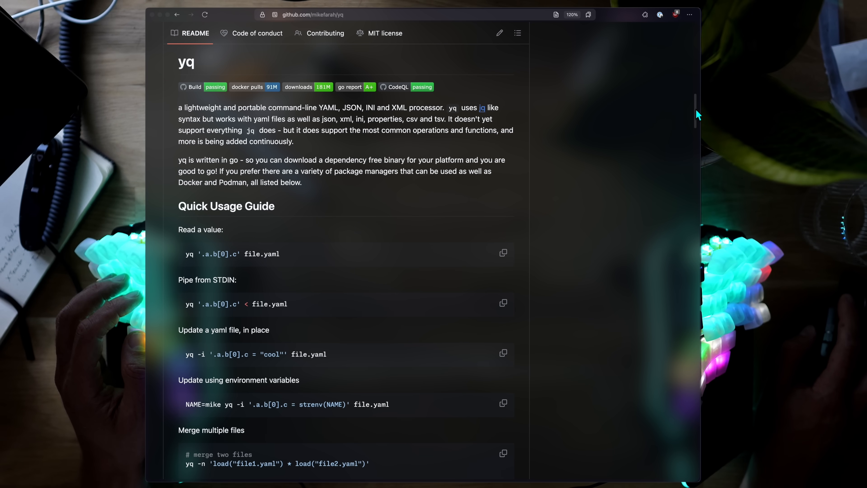
pyautogui.scroll(-3)
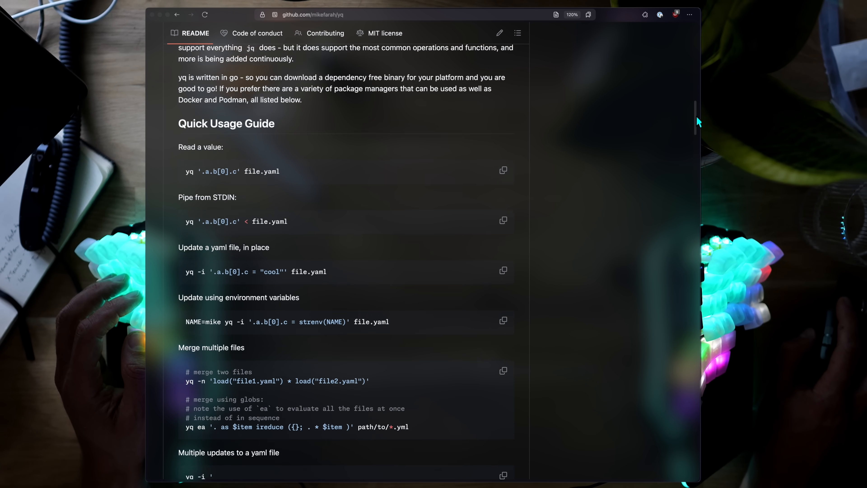
pyautogui.scroll(-3)
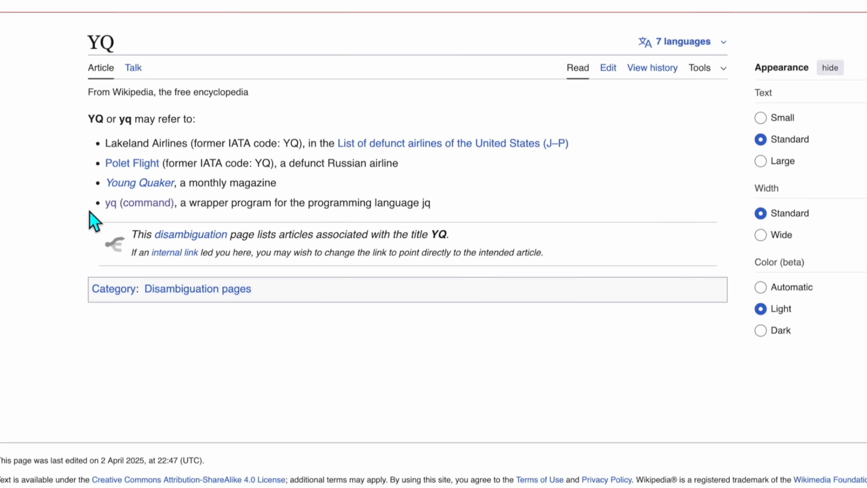
pyautogui.moveTo(105, 203); pyautogui.dragTo(381, 203)
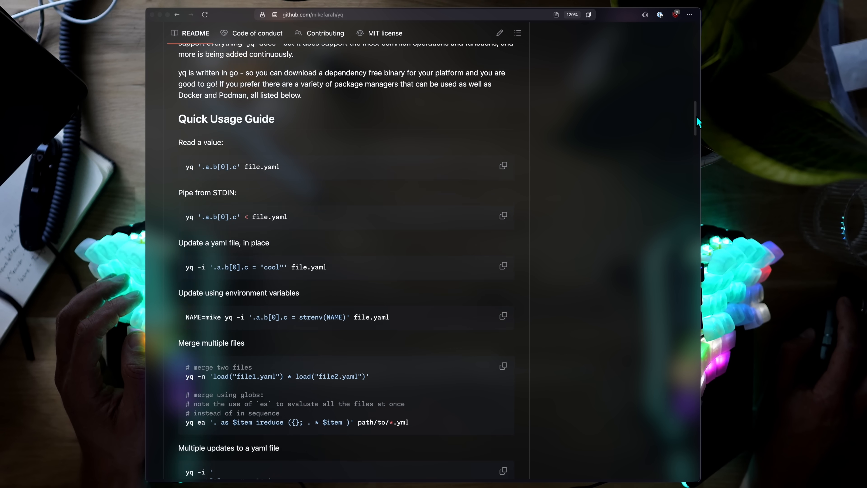
pyautogui.scroll(-3)
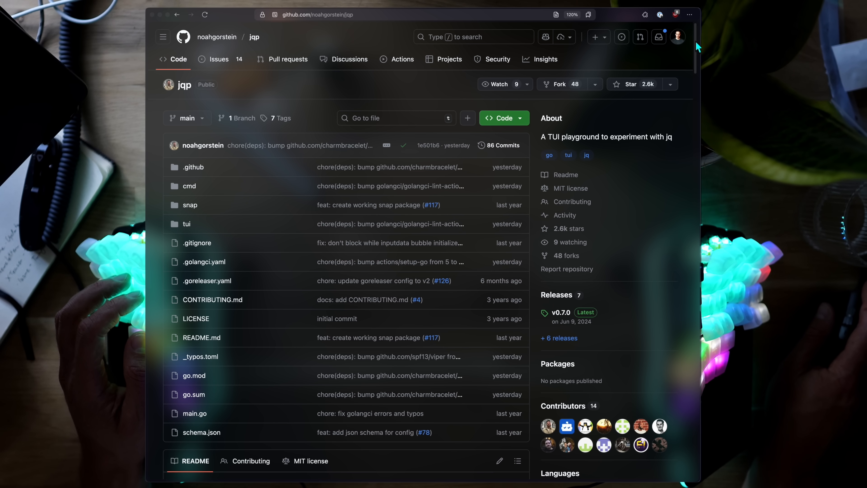
# Scroll down the jqp repository page to its README describing the TUI playground
pyautogui.scroll(-3)
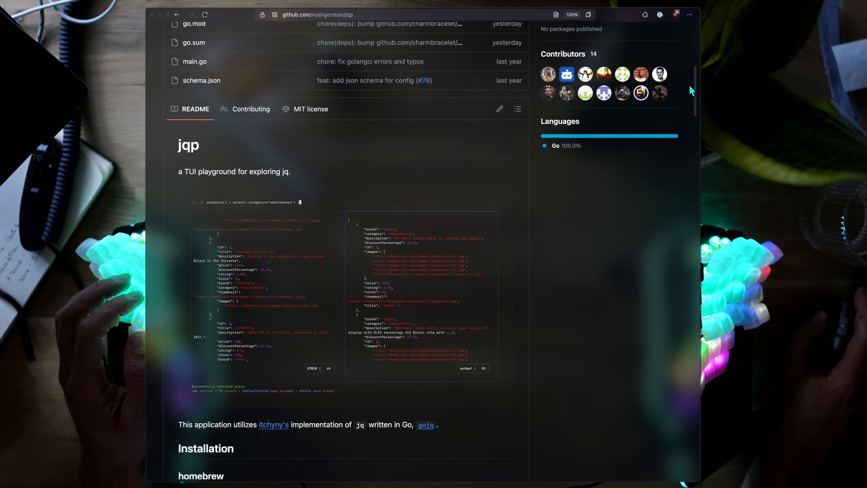
pyautogui.scroll(-3)
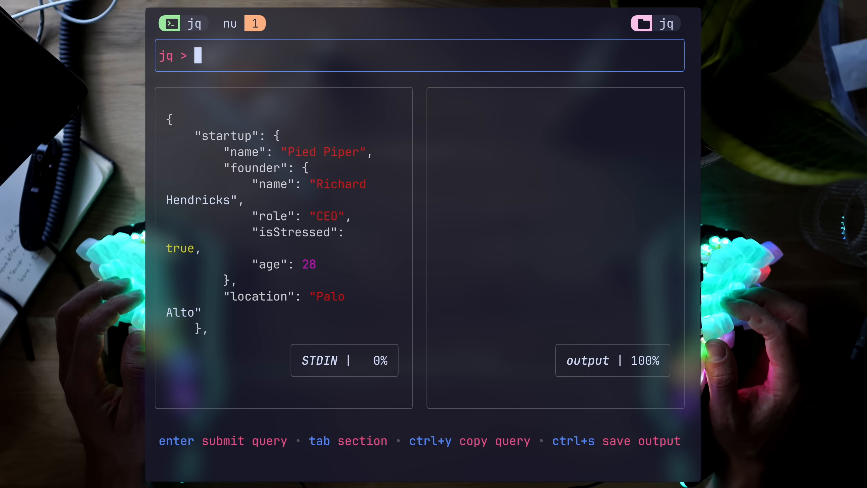
# Query .startup.founder, trim back to .startup, then query .team[] listing team members
pyautogui.write('.startup.founder')
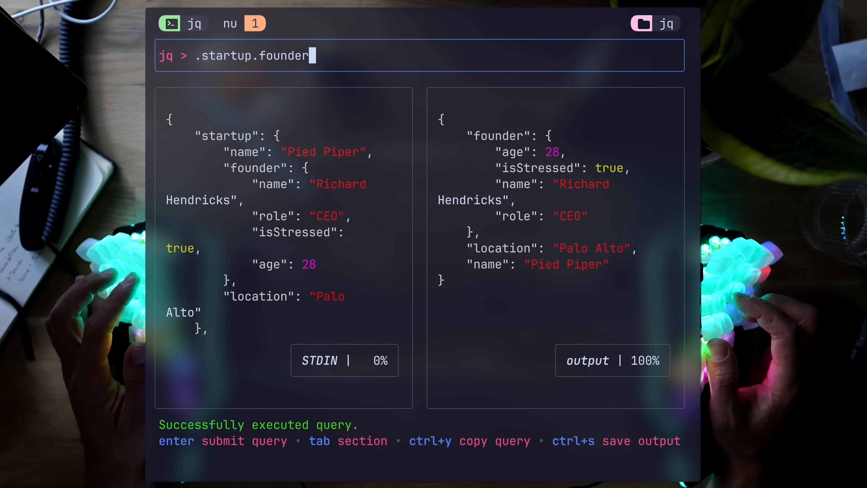
pyautogui.press('Enter')
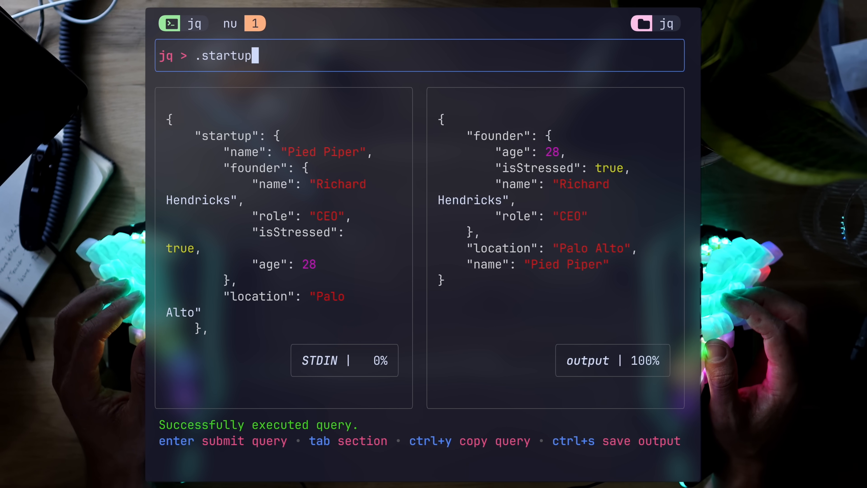
pyautogui.write('.team')
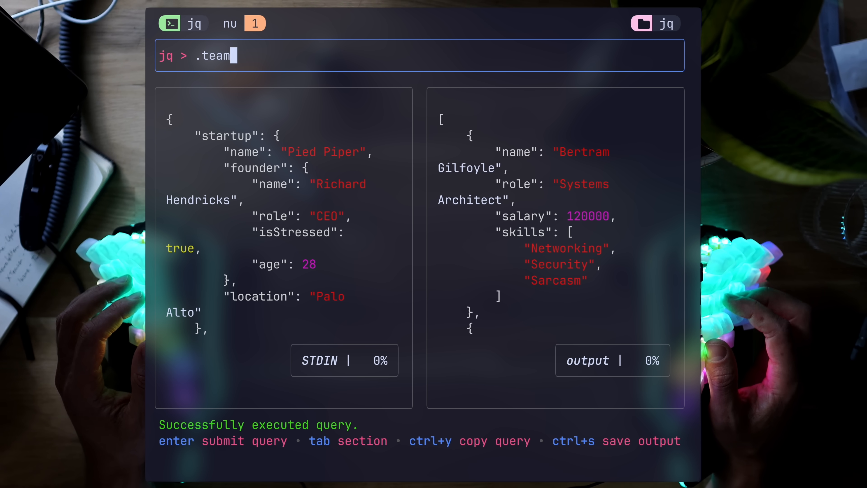
pyautogui.write('[]')
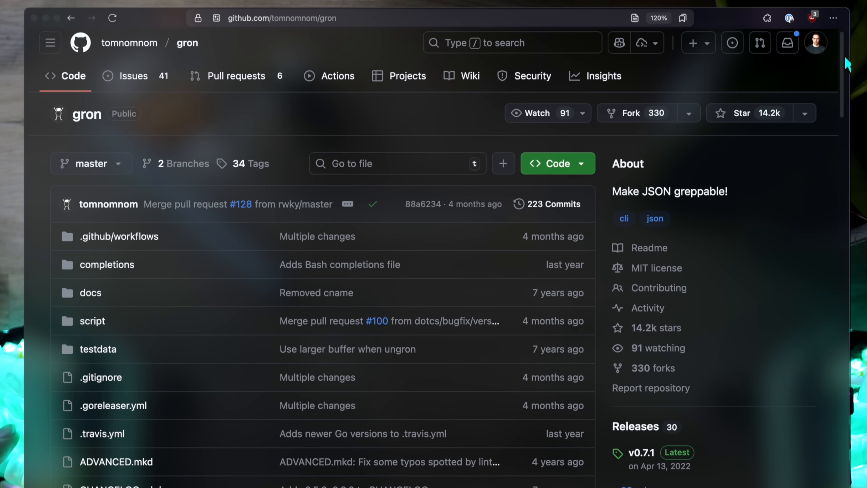
# Scroll into the gron README explaining how it makes JSON greppable
pyautogui.scroll(-3)
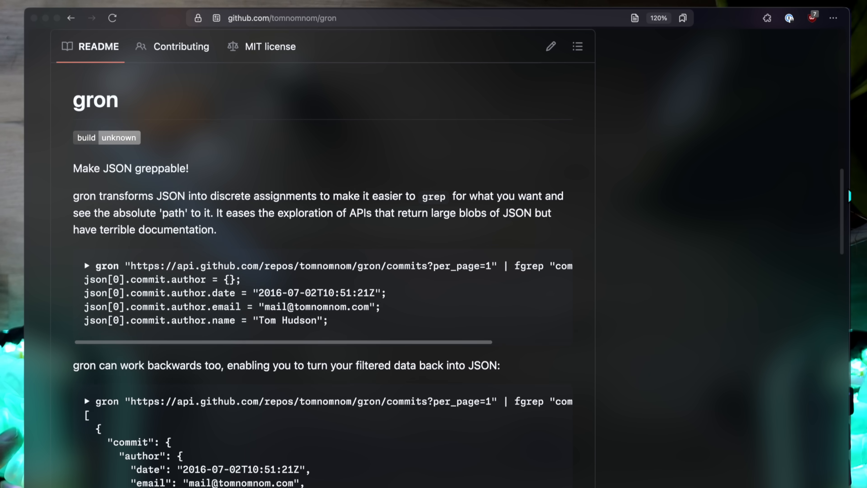
pyautogui.scroll(-3)
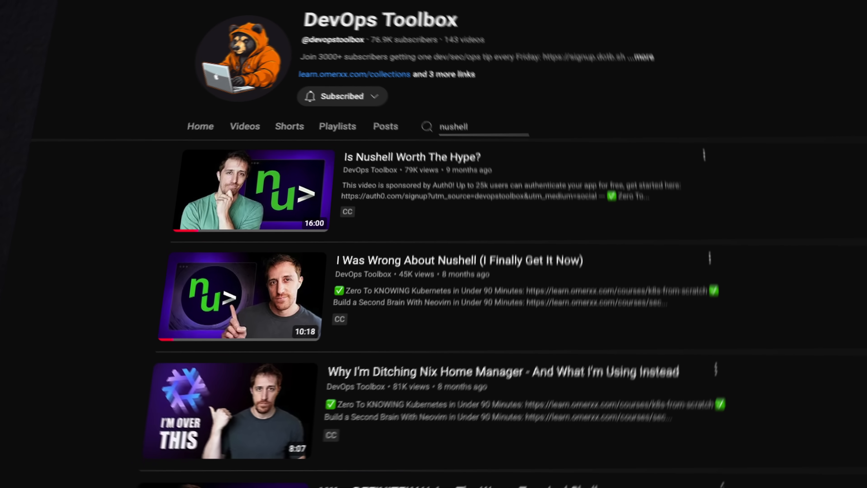
# Scroll the DevOps Toolbox channel's Nushell search results
pyautogui.scroll(-3)
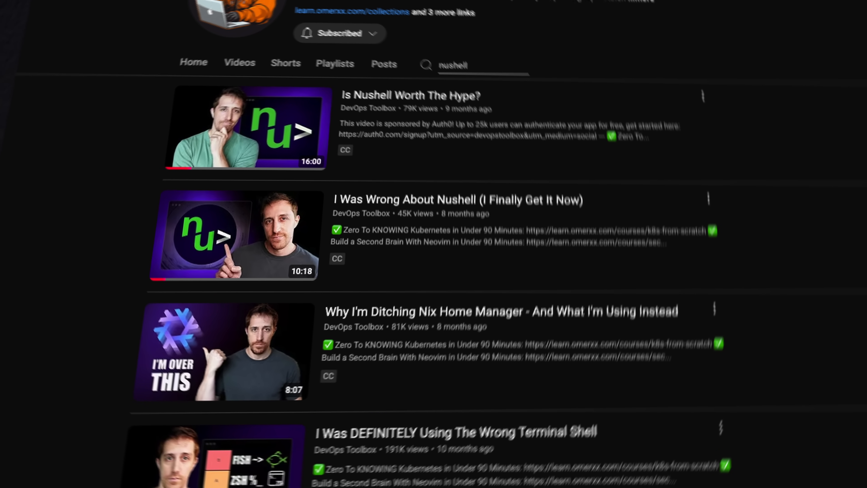
pyautogui.scroll(-3)
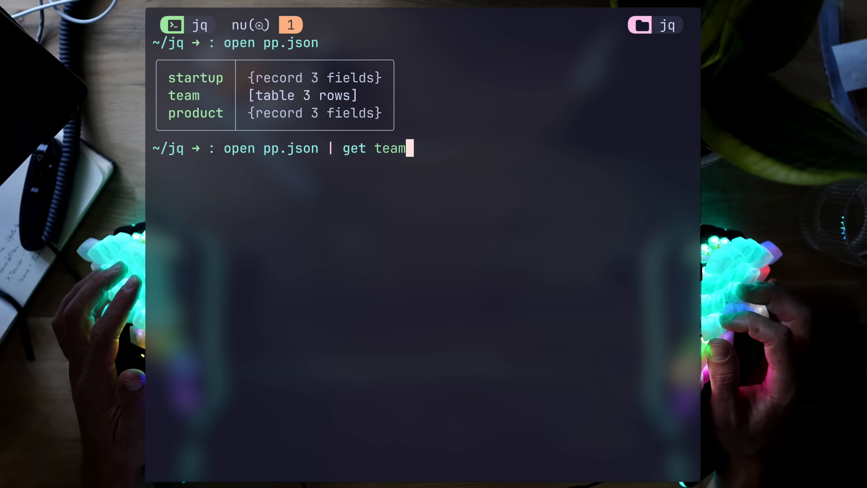
# List pp.json's team table, then extend the pipeline with where salary > 100000 | to json
pyautogui.press('Enter')
pyautogui.write('open pp.json | get team | where salary >= 100000')
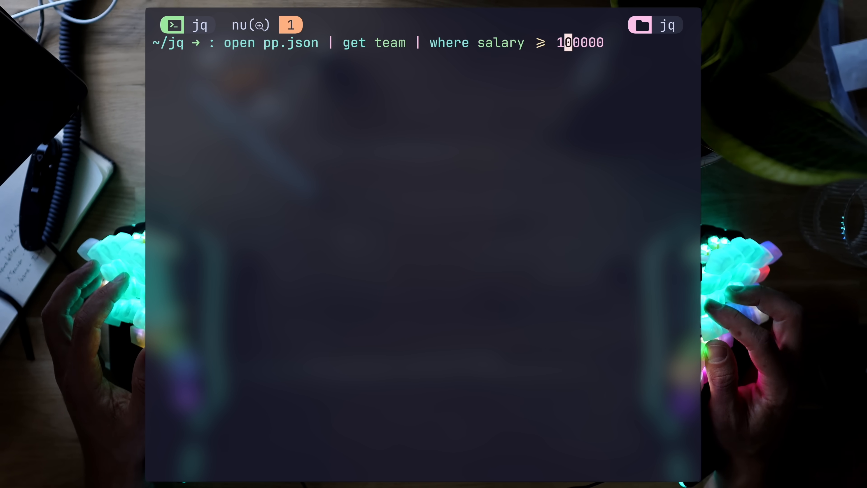
pyautogui.write('| to json')
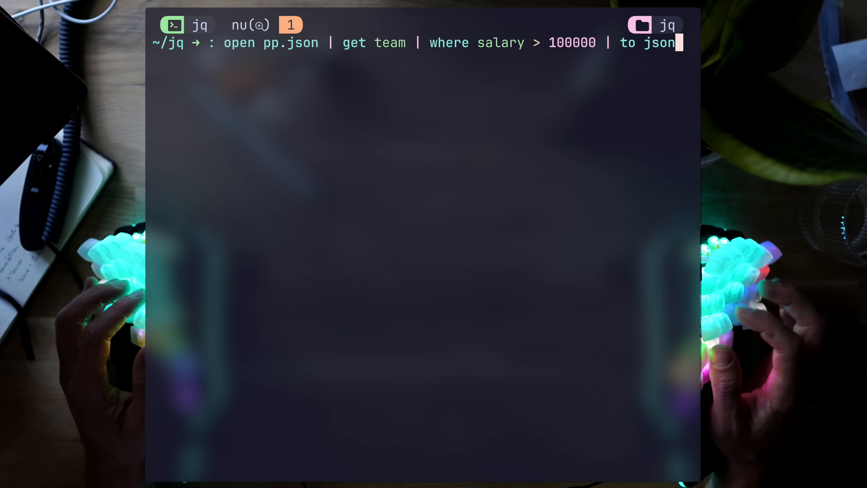